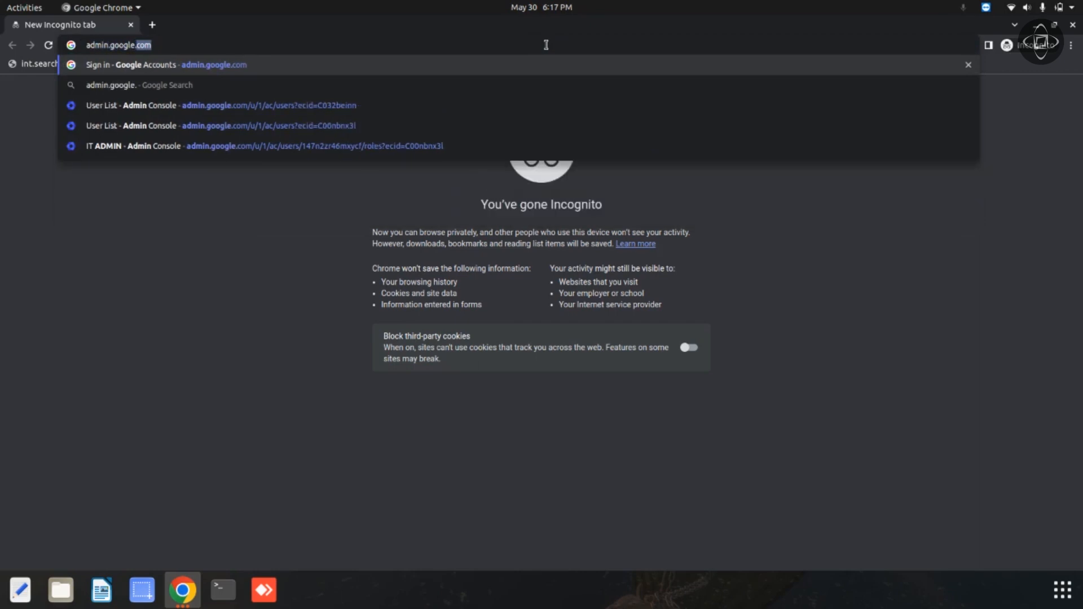
Step: Sign in to admin.google.com with the administrator email and password
click(166, 64)
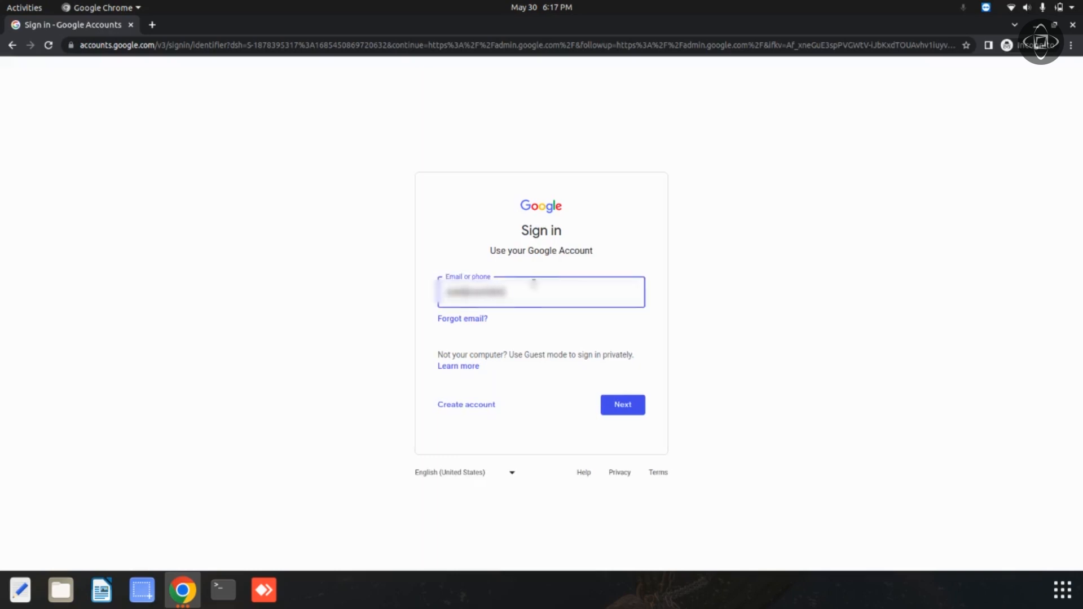
click(620, 404)
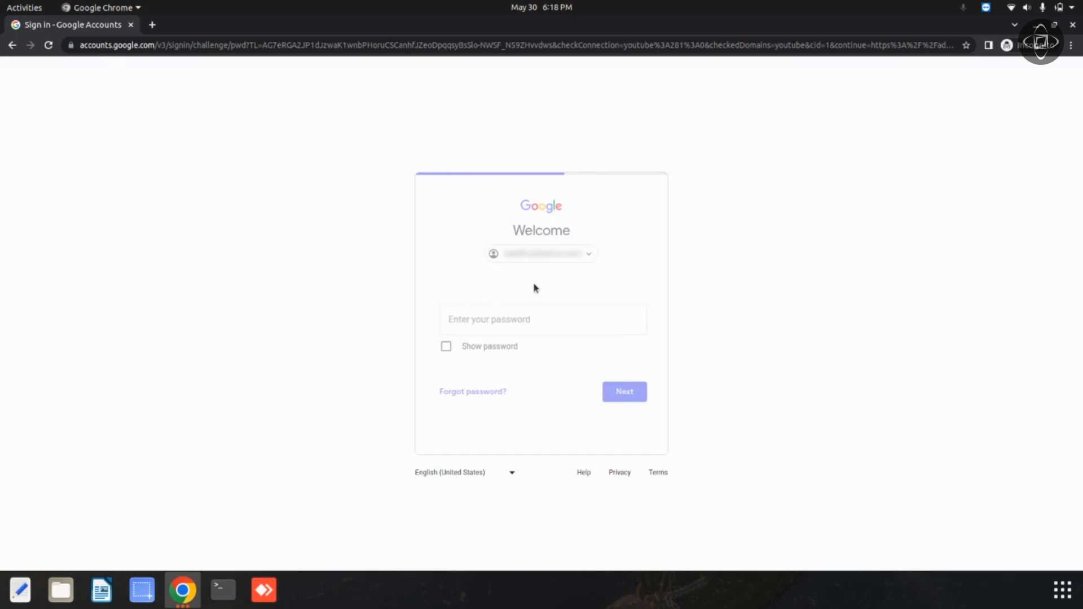
click(541, 320)
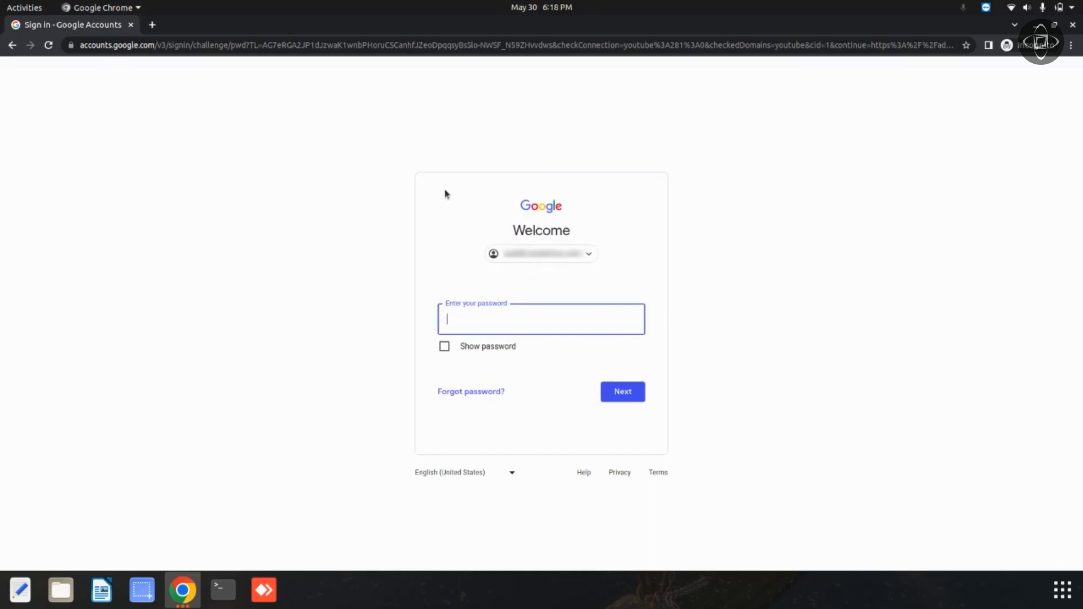
text(password)
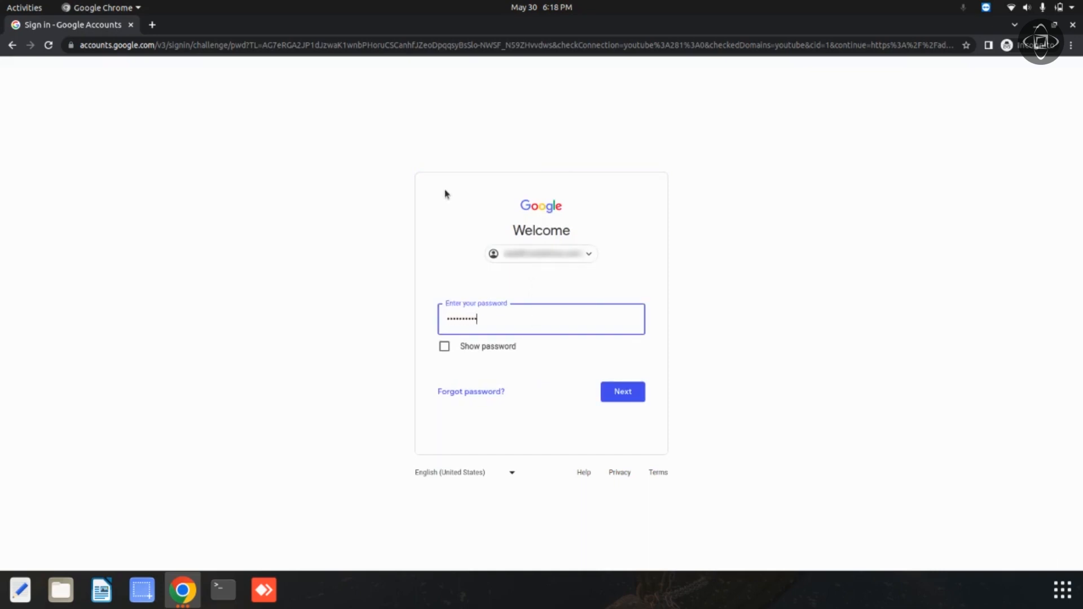
click(620, 391)
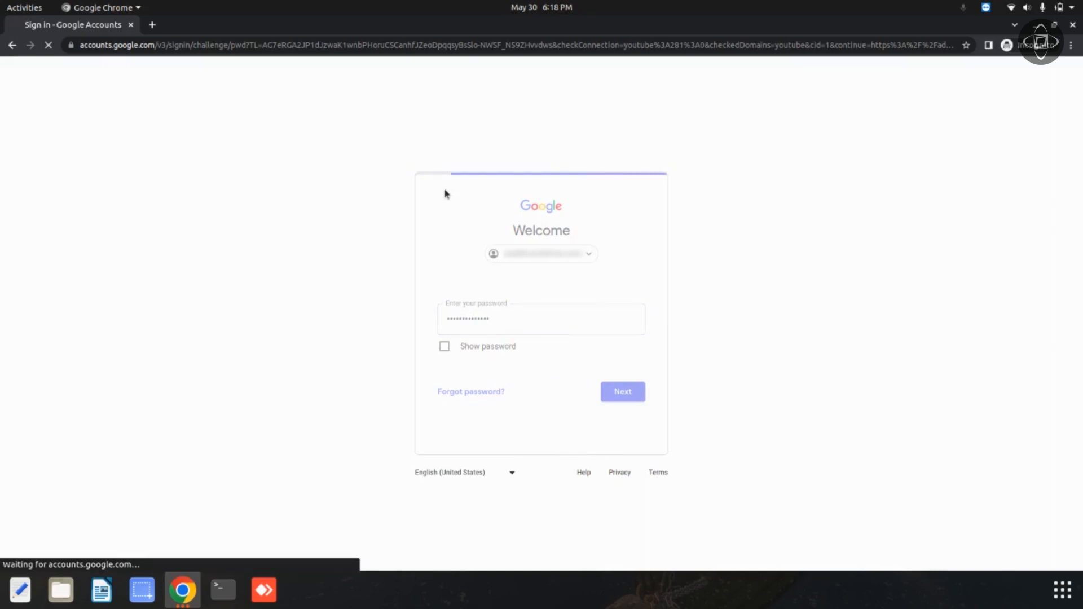
click(620, 392)
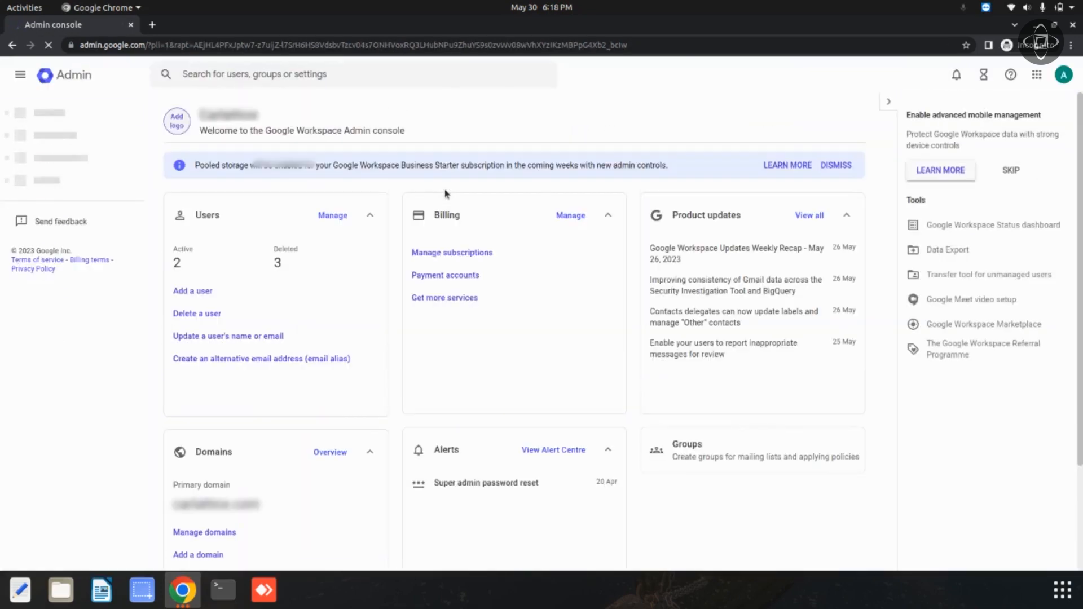
Step: Show the Users list under Directory in the left navigation
click(21, 75)
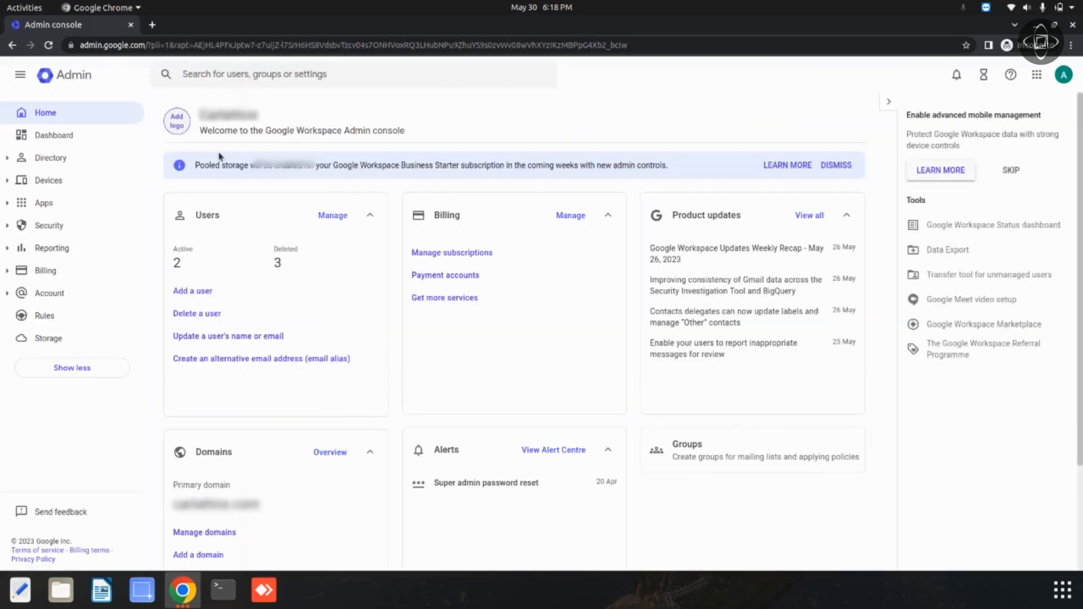
click(50, 158)
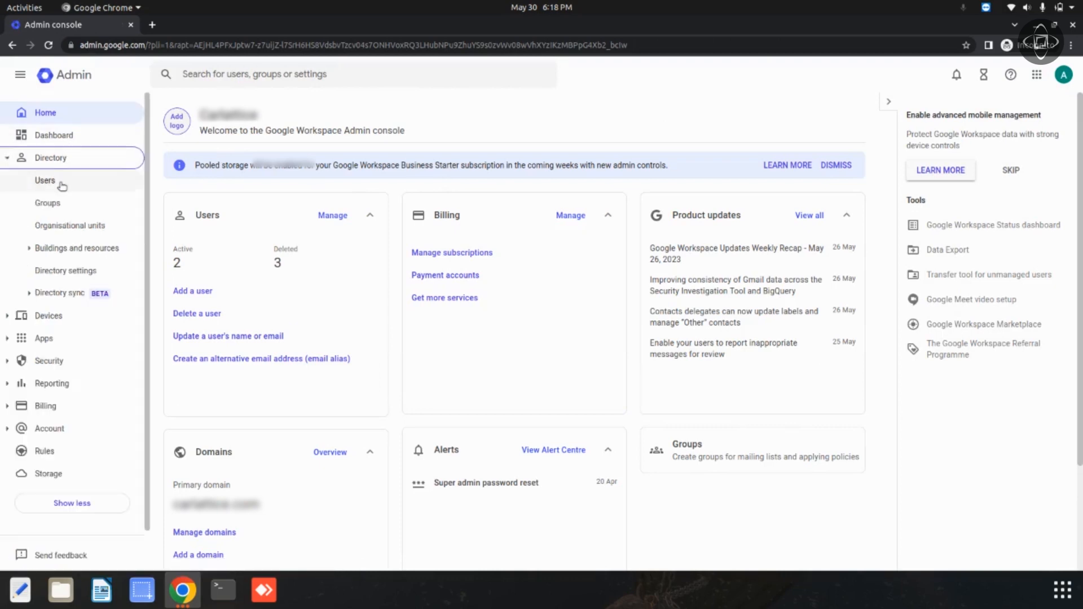
click(44, 180)
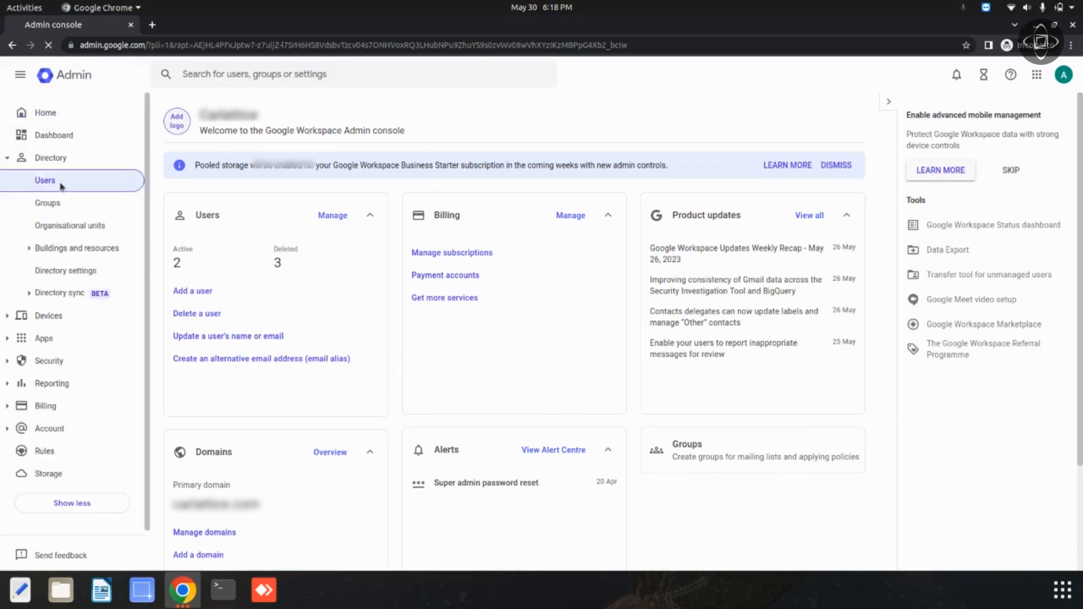
click(45, 180)
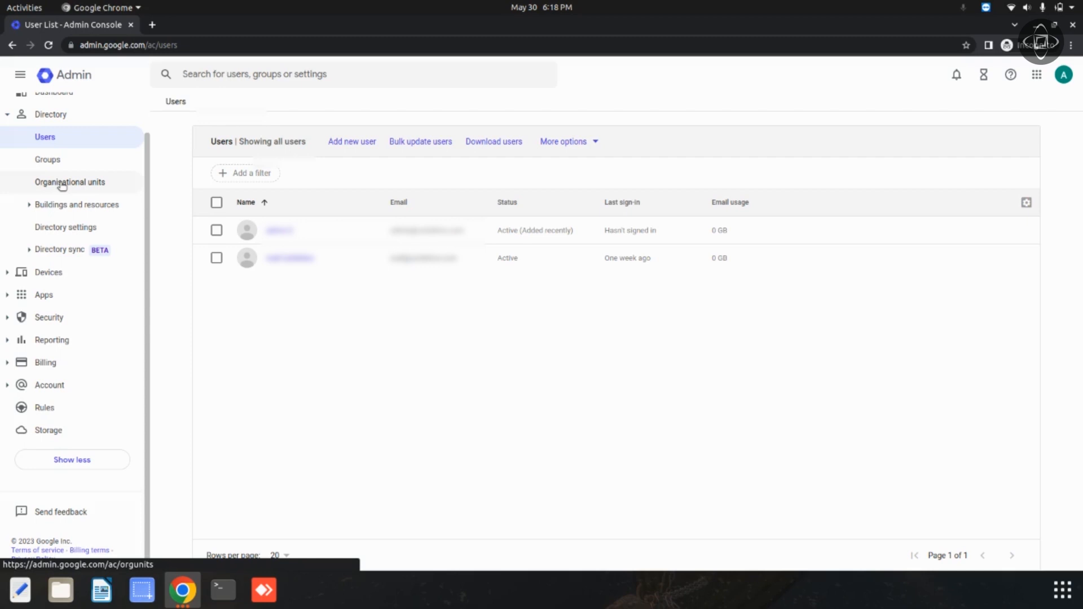
mouse_move(151, 184)
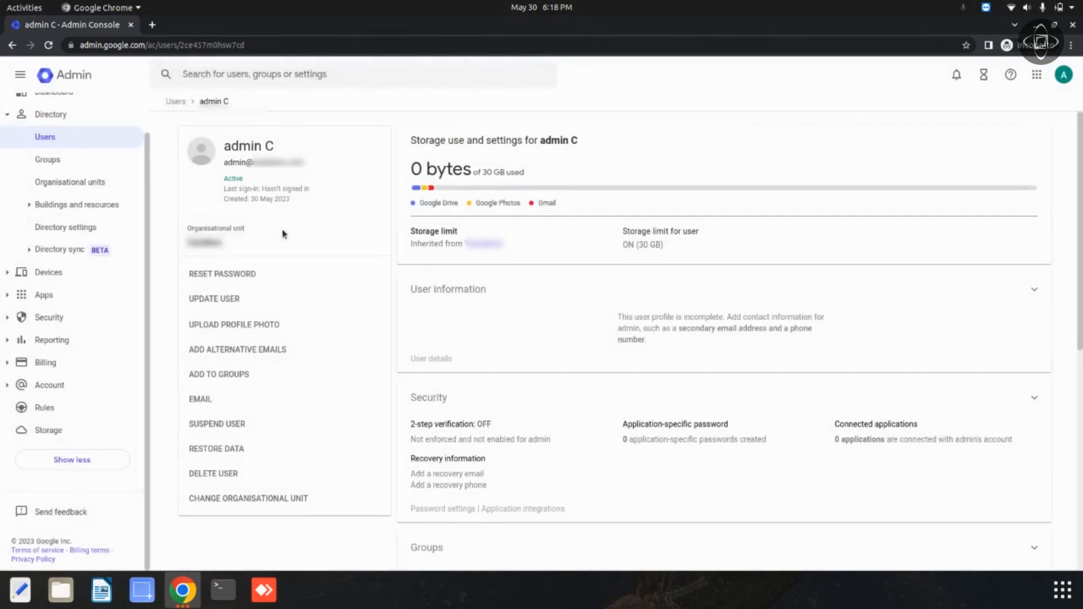
mouse_move(441, 408)
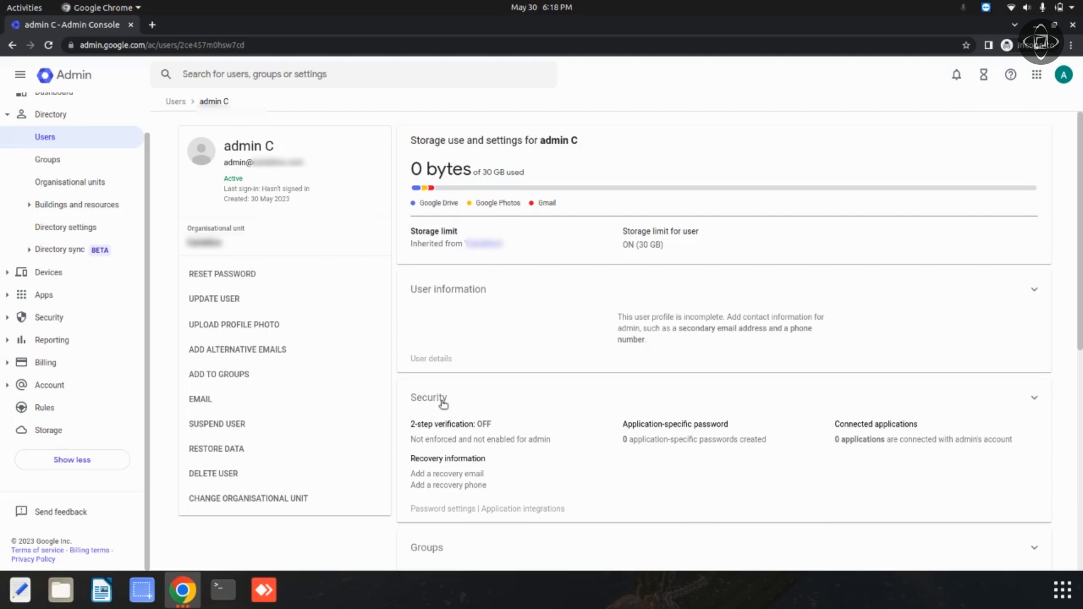
Step: Go to the admin user's Security settings and begin editing Recovery information
click(428, 397)
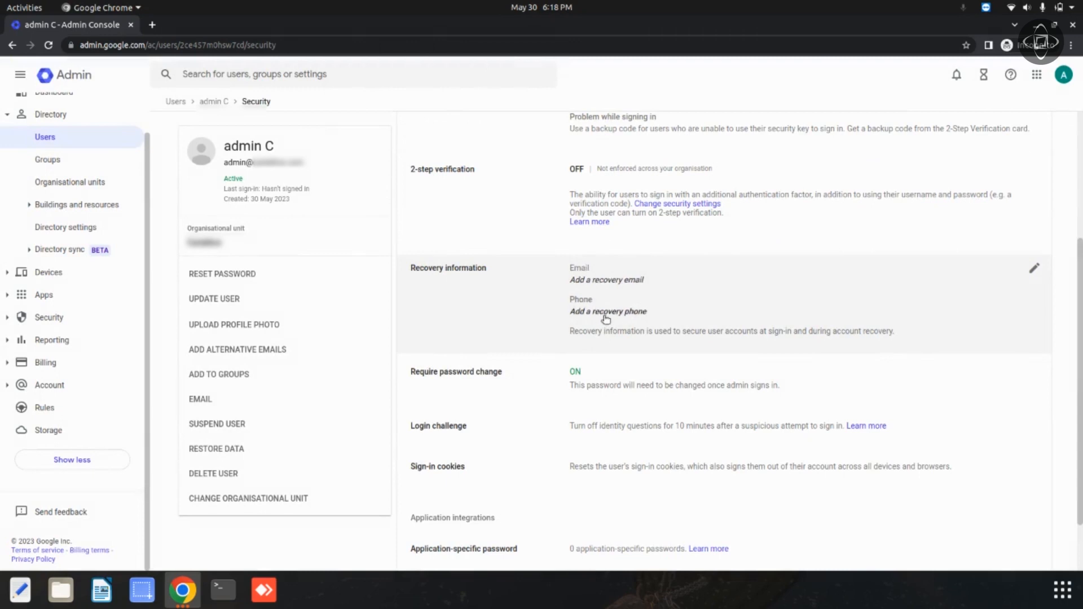
click(1035, 269)
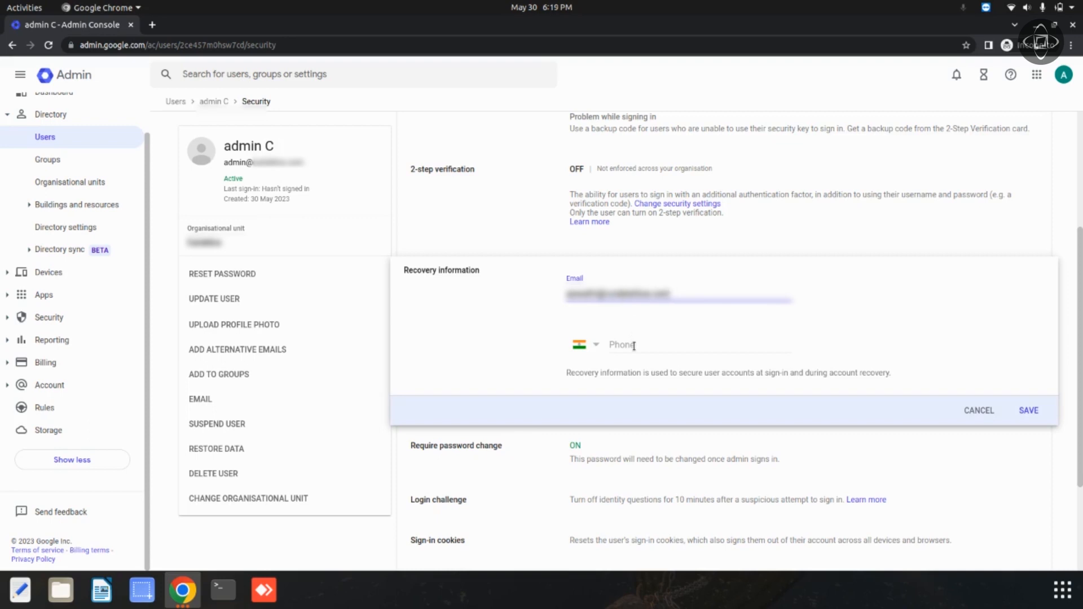
Step: Enter the recovery phone number alongside the email and save the recovery information
click(691, 345)
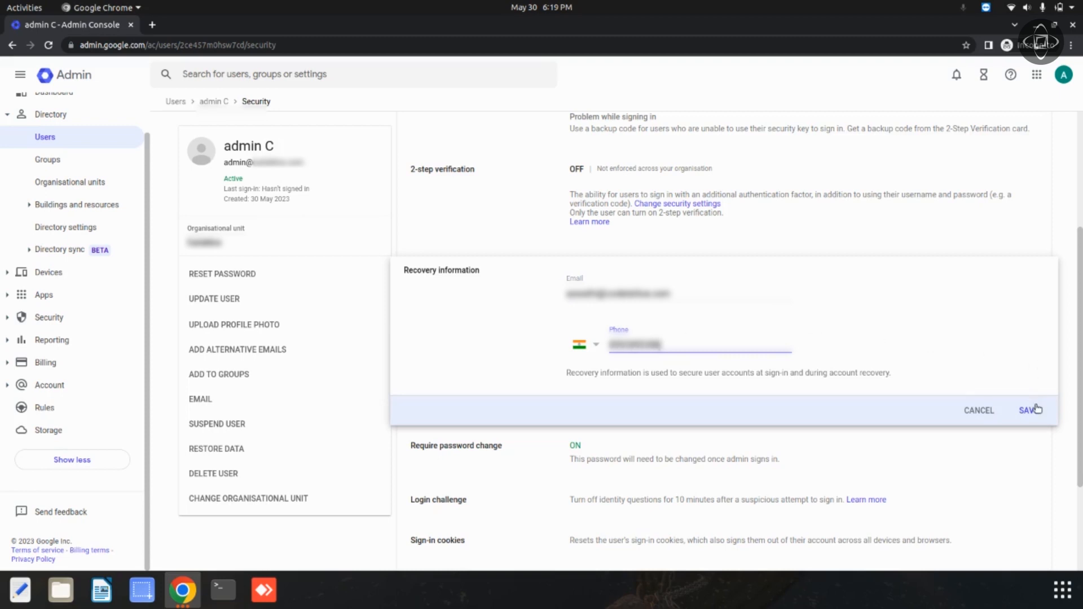
click(1030, 411)
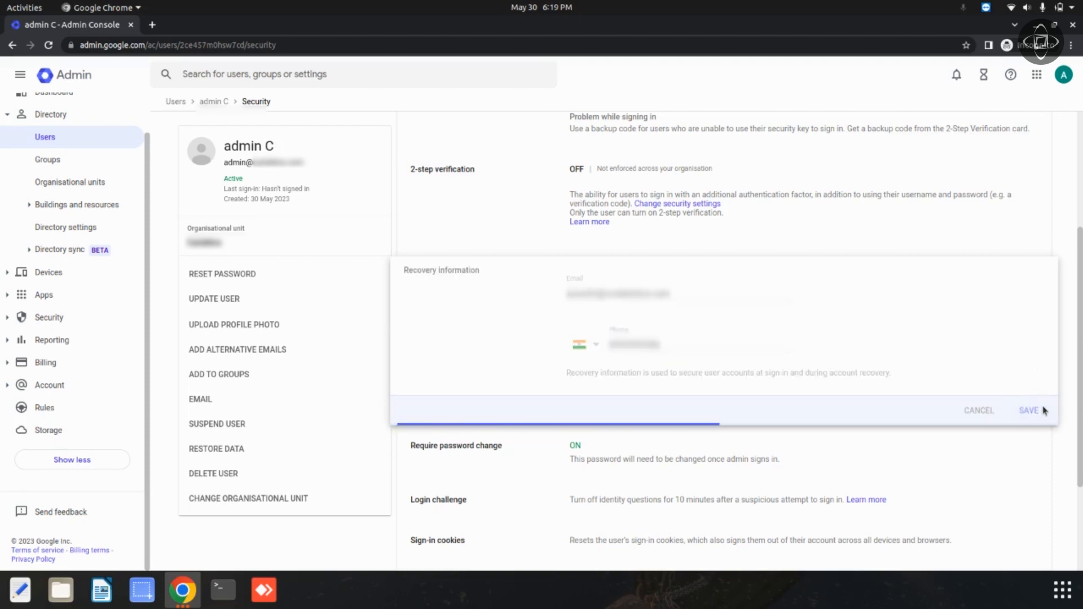
click(1029, 410)
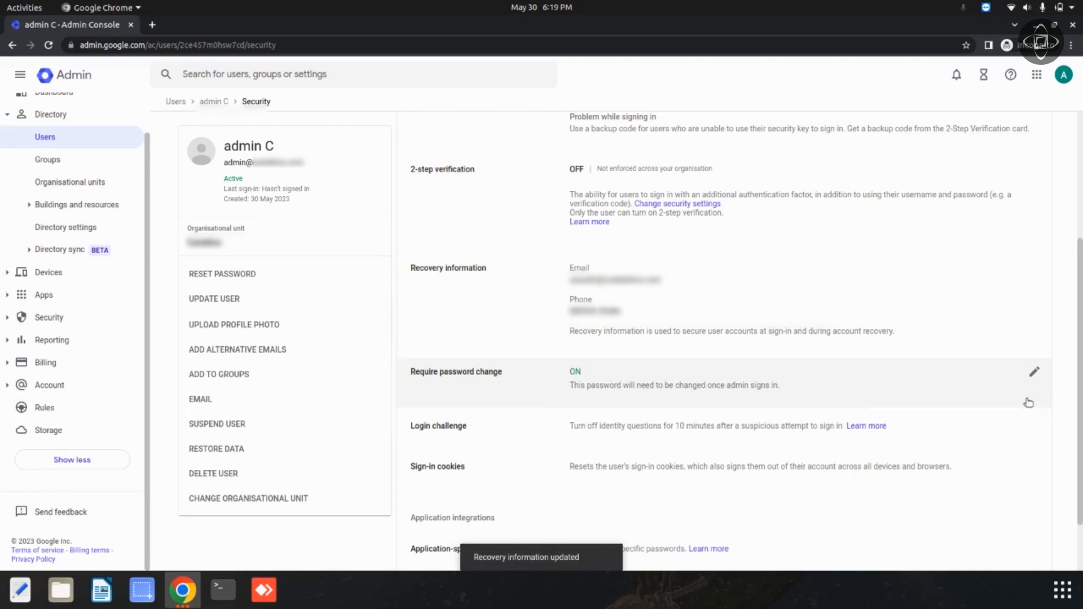